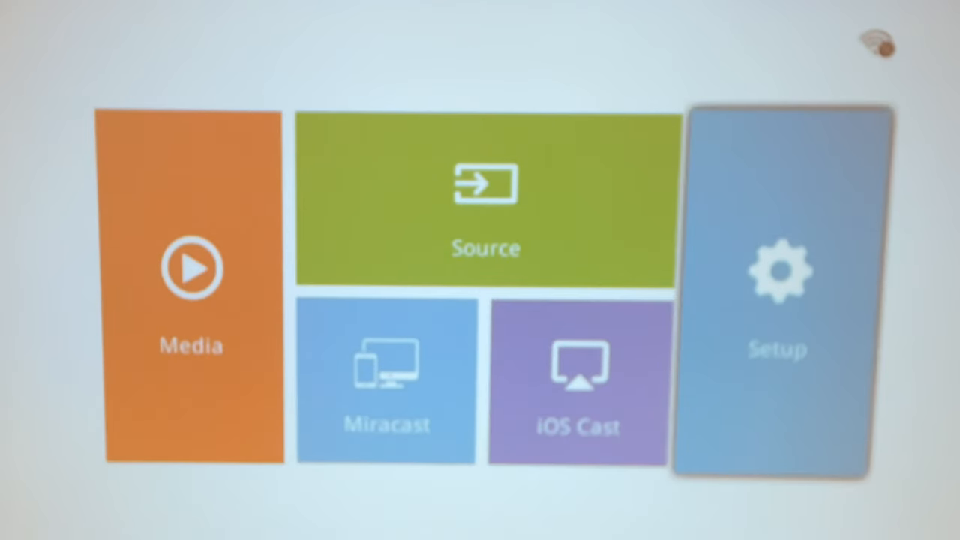
- Open Setup and go to the Network tab with WiFi selected
click(776, 293)
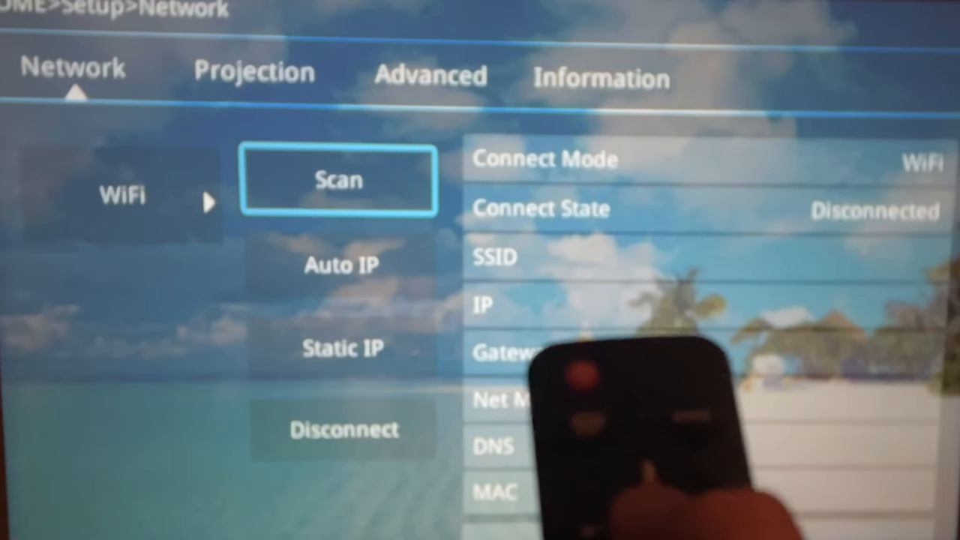
- Scan for nearby WiFi networks such as VM1144171 and VM1585979
click(338, 180)
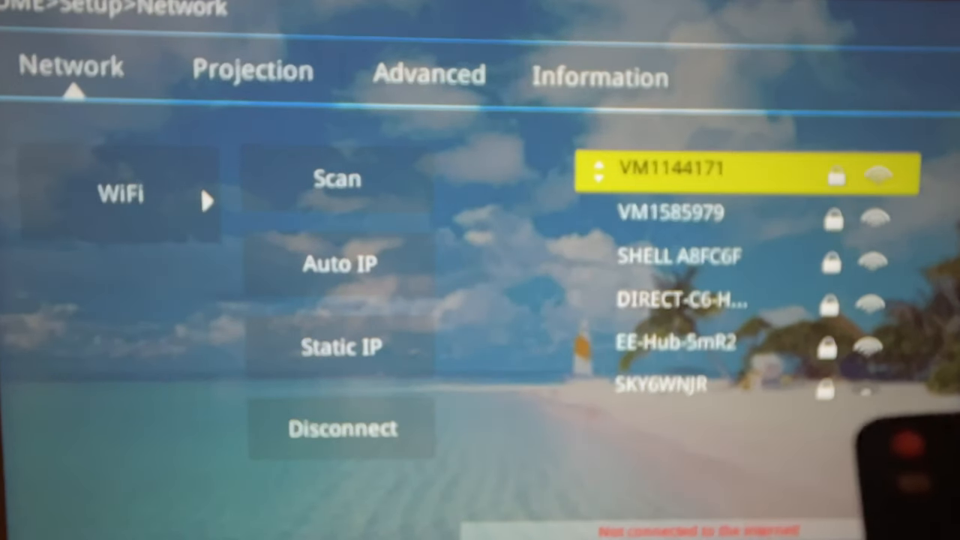
- Select network VM1585979 and enter its WiFi password
key(Down)
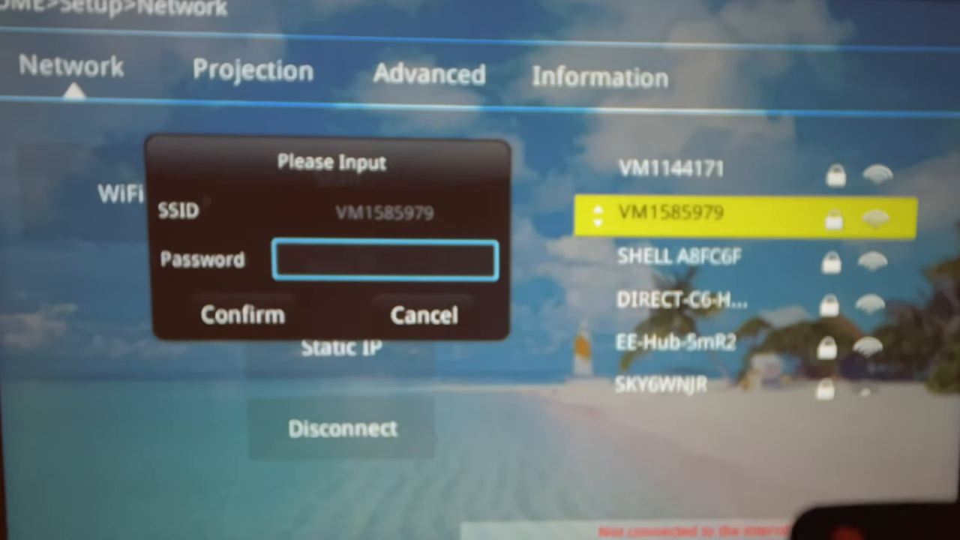
click(384, 260)
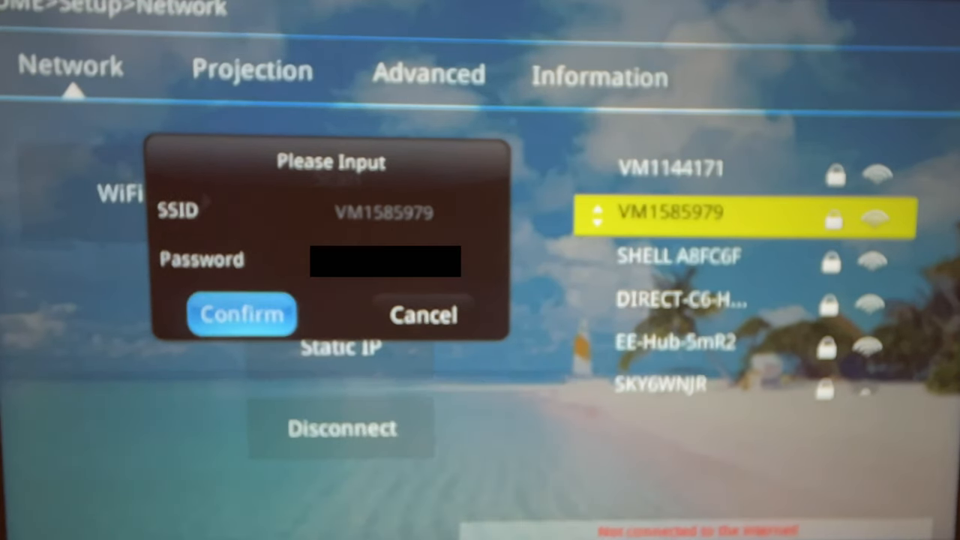
- Confirm the password to join VM1585979 (IP 192.168.0.18) and dismiss the success message
click(242, 313)
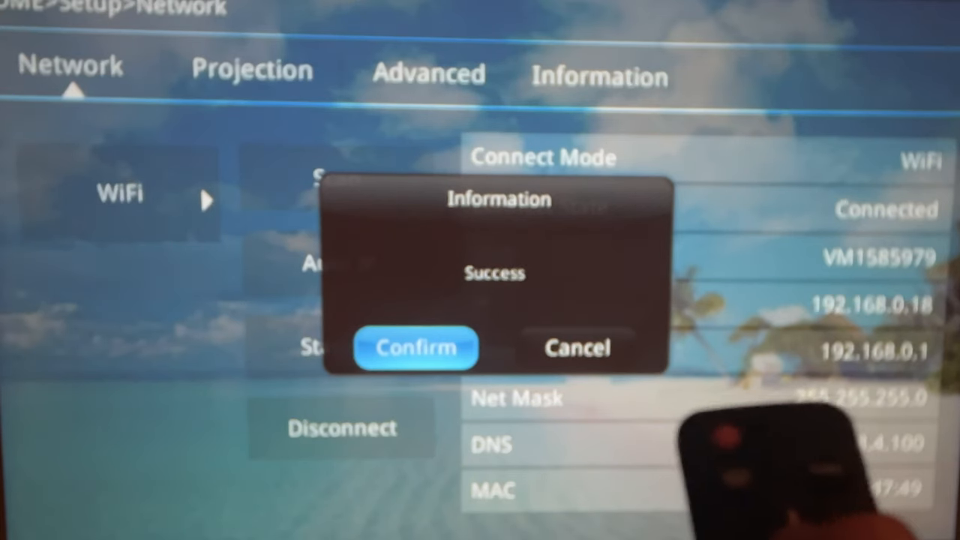
click(415, 347)
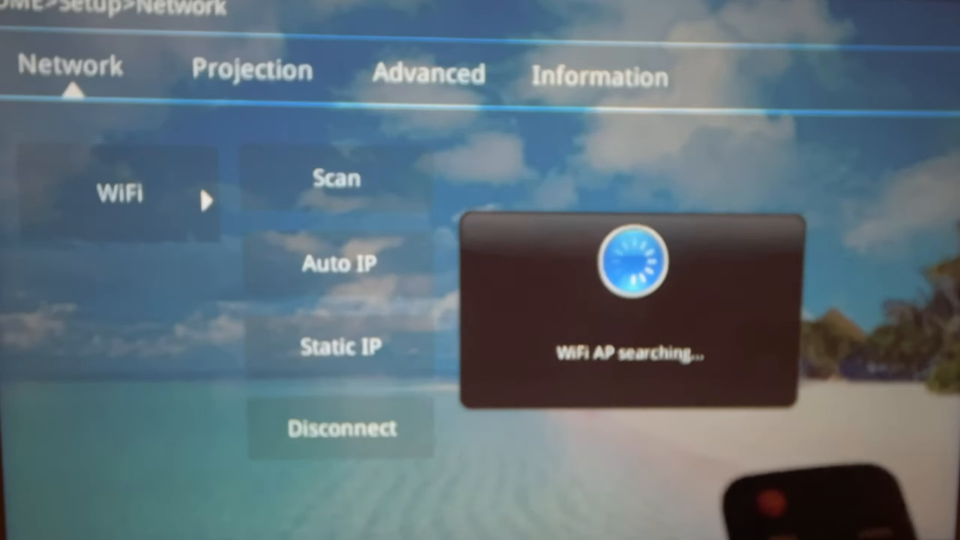